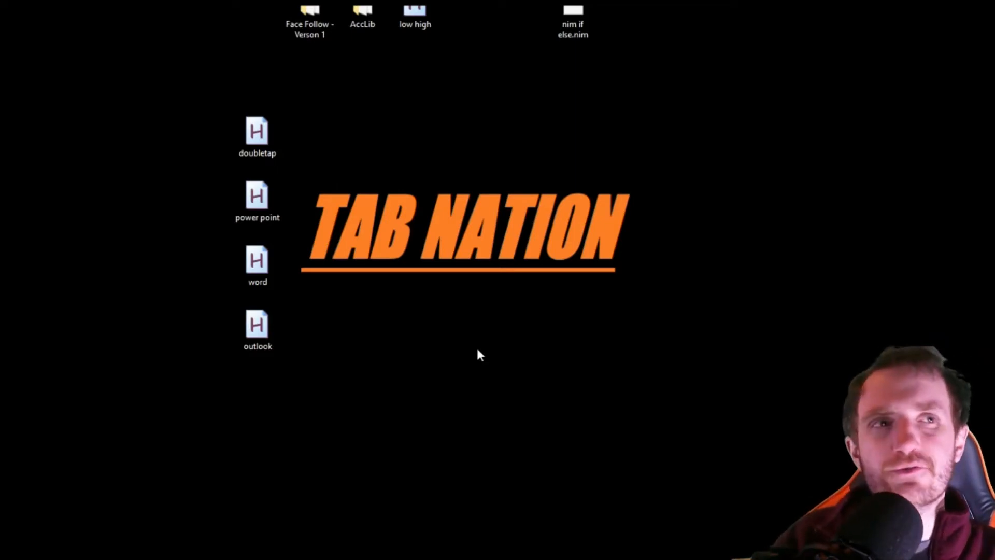
mouse_move(484, 340)
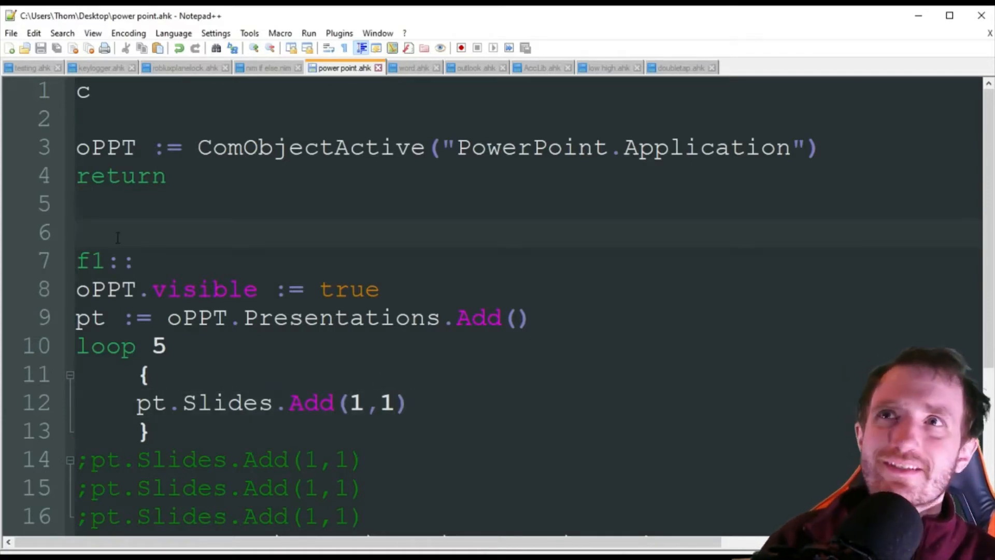
Step: Copy the ';v1 AHK' comment from word.ahk onto line 1 of power point.ahk
left_click(79, 232)
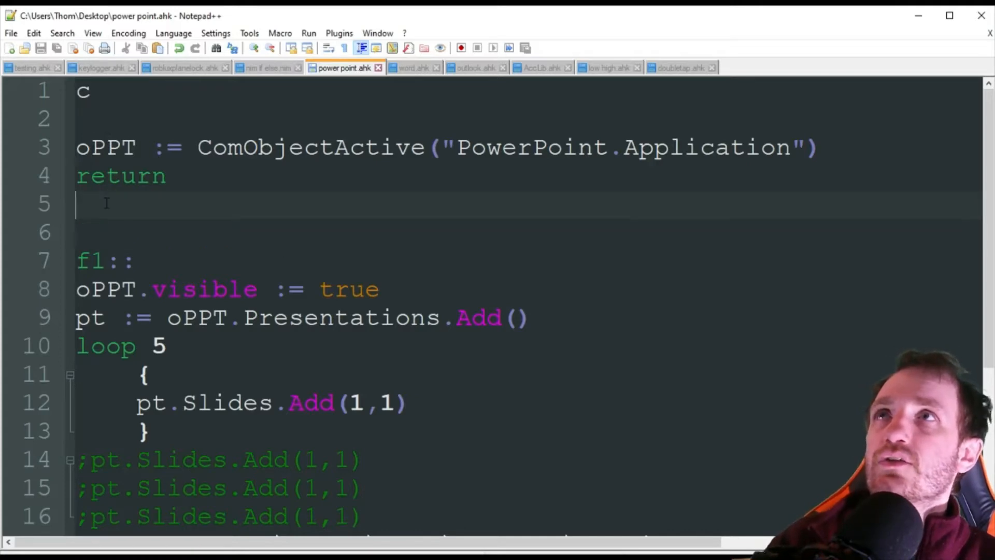
left_click(413, 67)
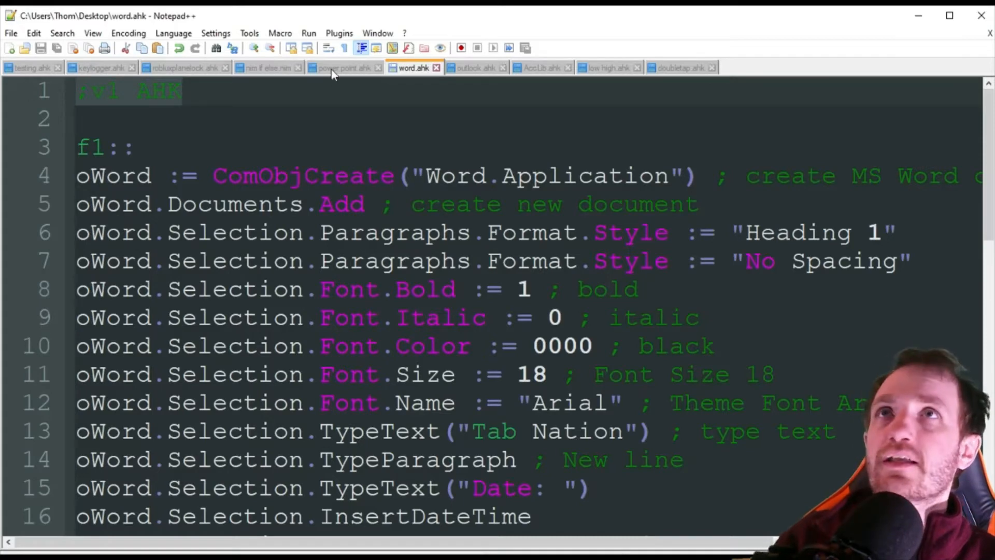
left_click(343, 67)
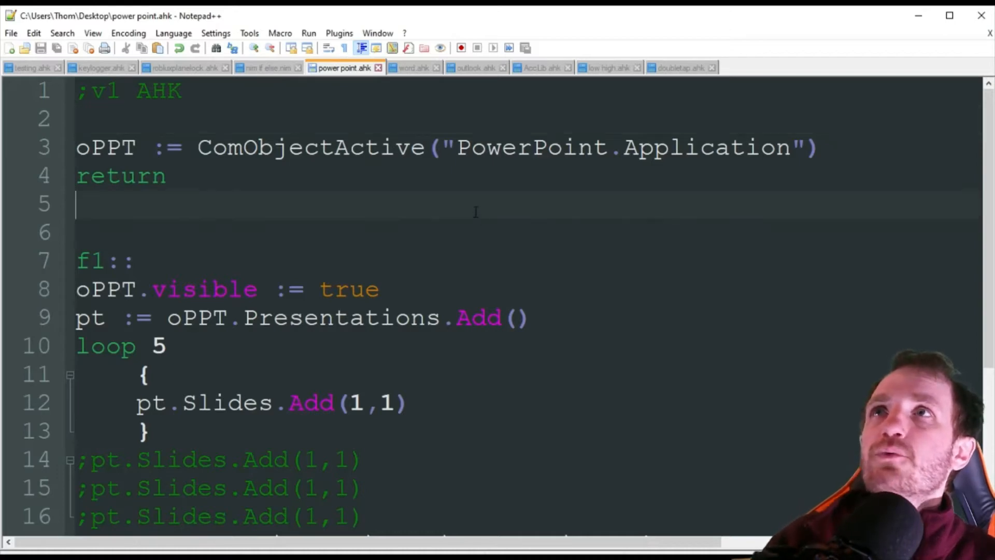
double_click(105, 147)
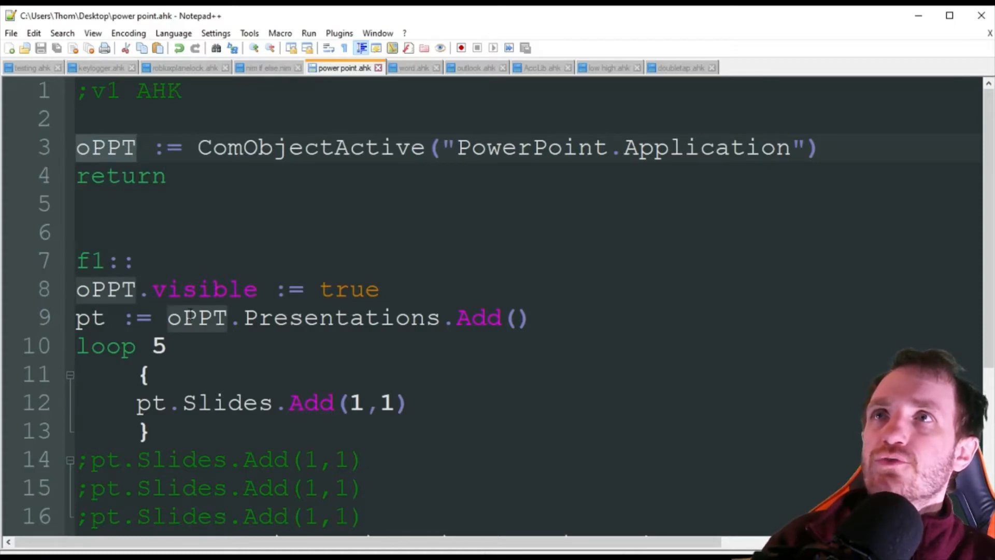
scroll("down", 3)
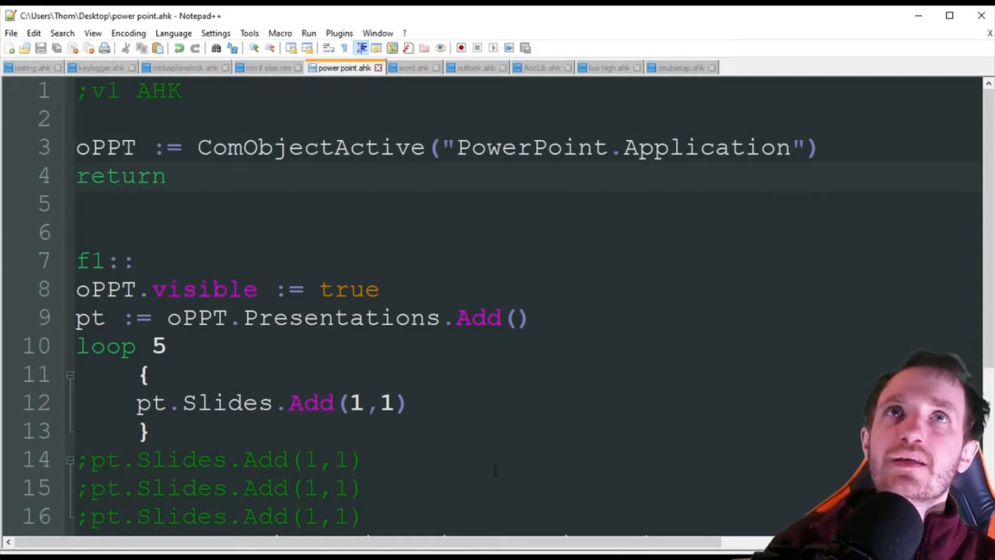
double_click(532, 147)
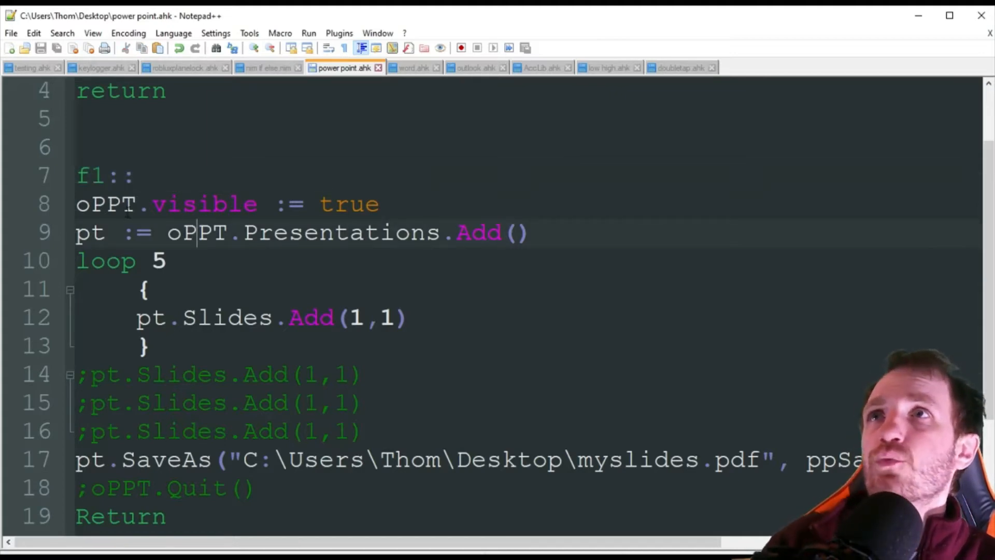
Step: Highlight the oPPT and pt references and make five ';pt.Slides.Add(1,1)' comment lines
double_click(204, 203)
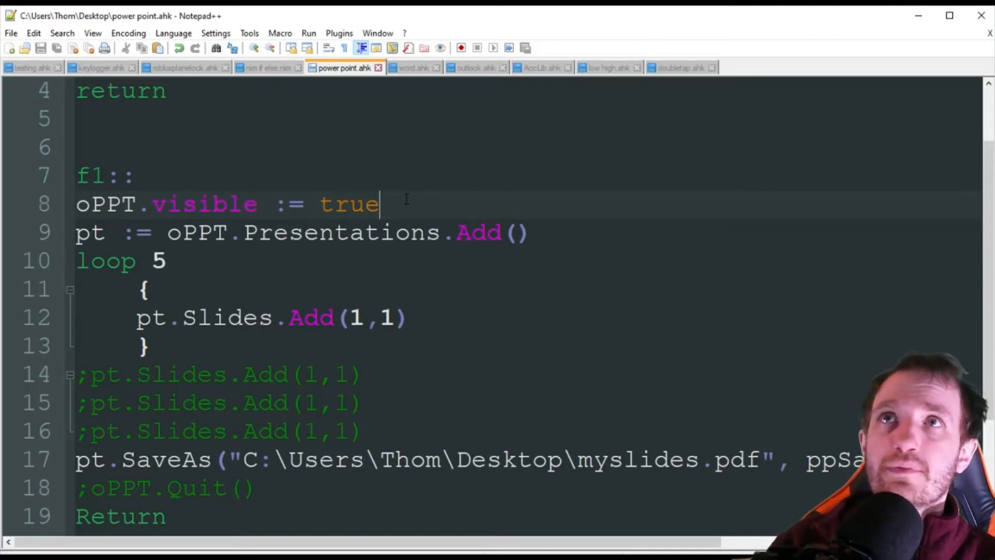
double_click(349, 204)
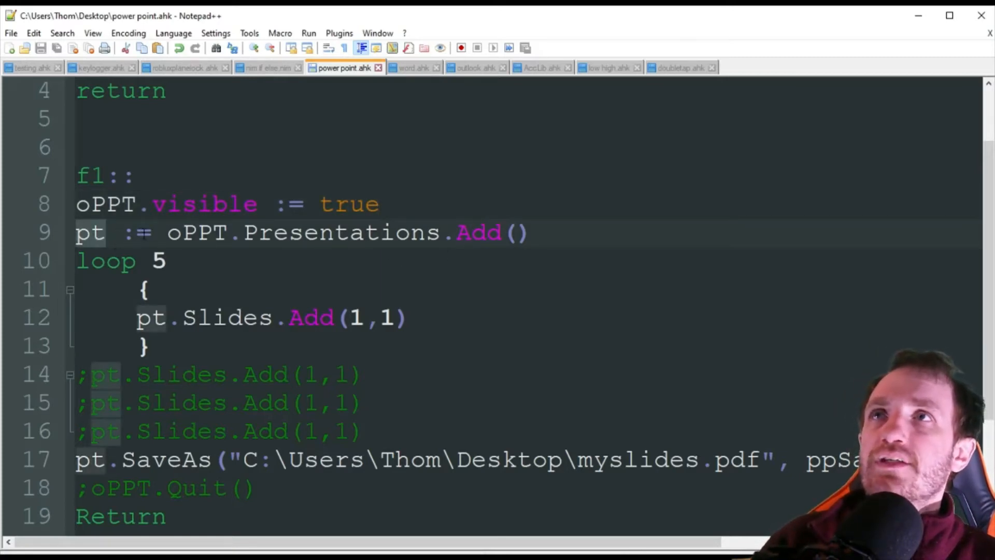
double_click(340, 233)
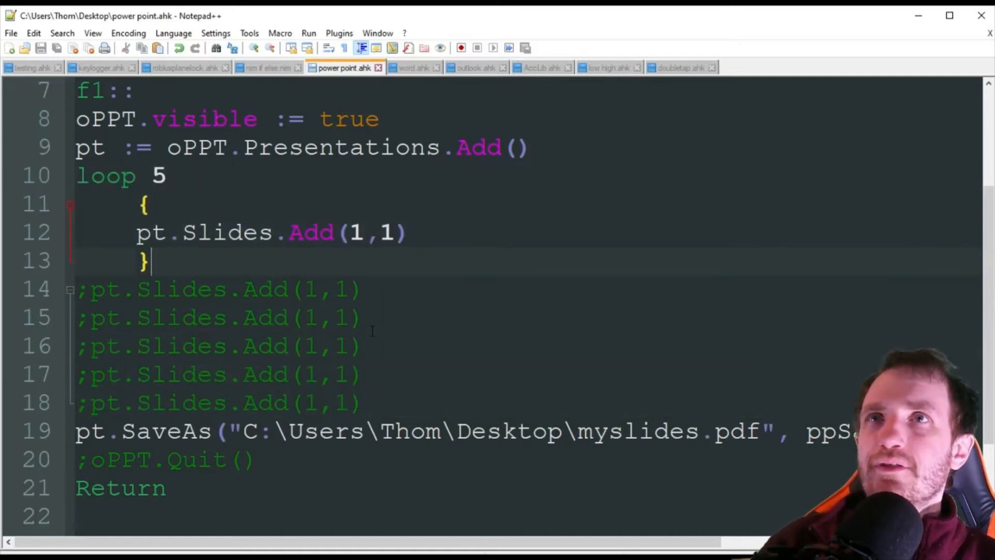
left_click_drag(82, 289, 292, 317)
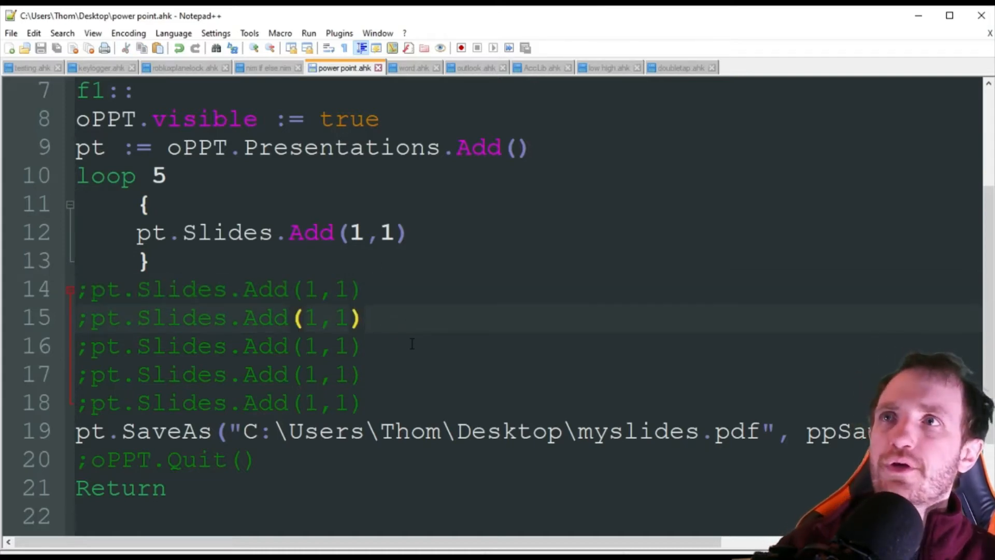
scroll("down", 3)
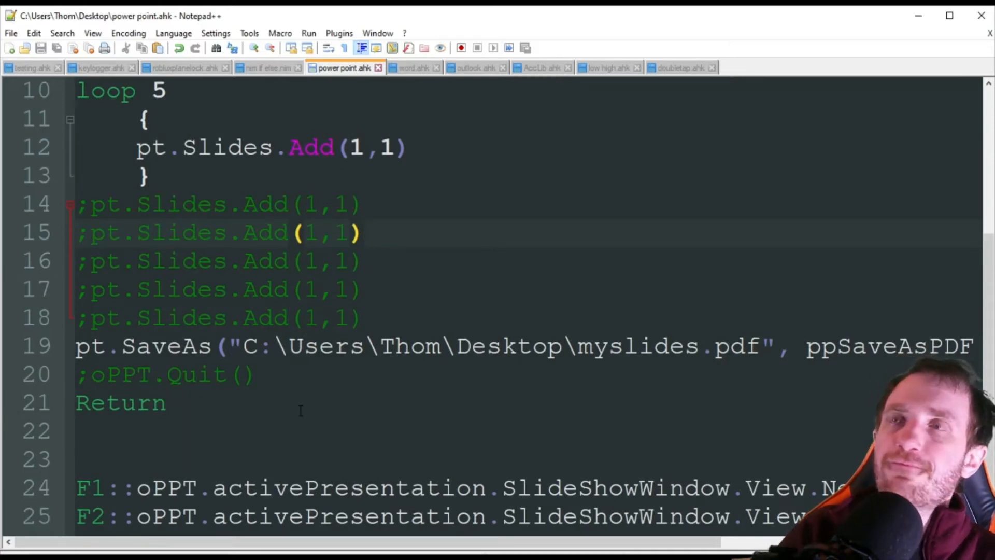
left_click(365, 232)
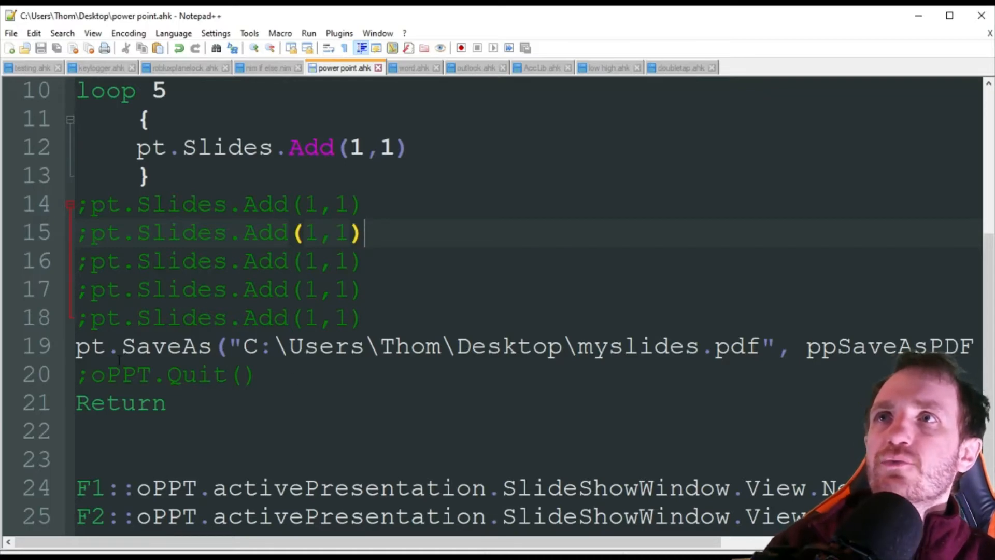
double_click(166, 346)
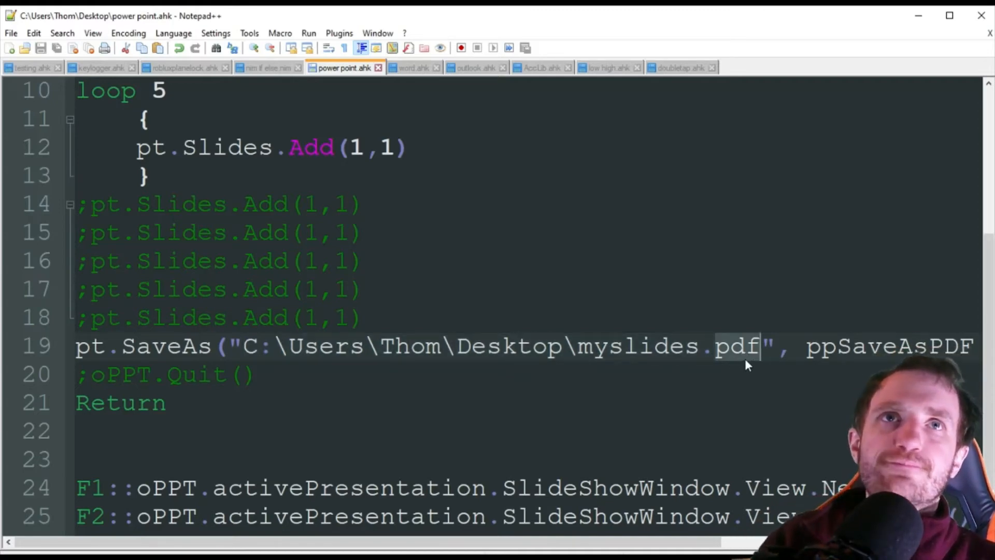
double_click(634, 346)
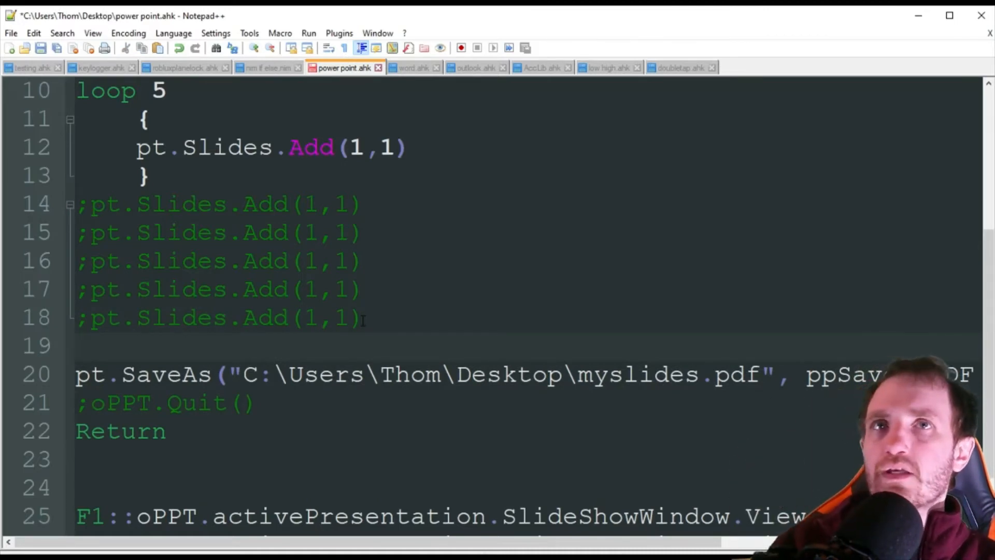
left_click(79, 344)
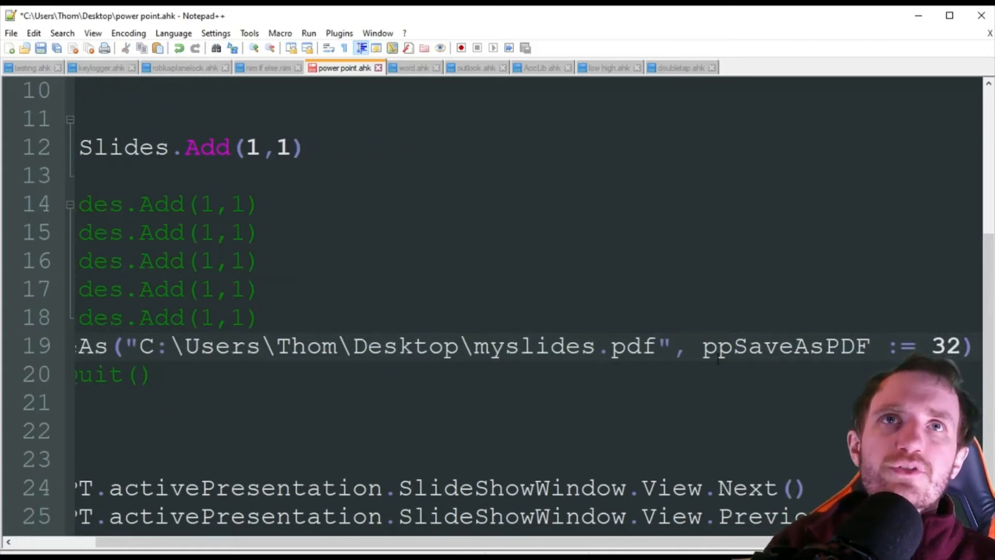
double_click(786, 346)
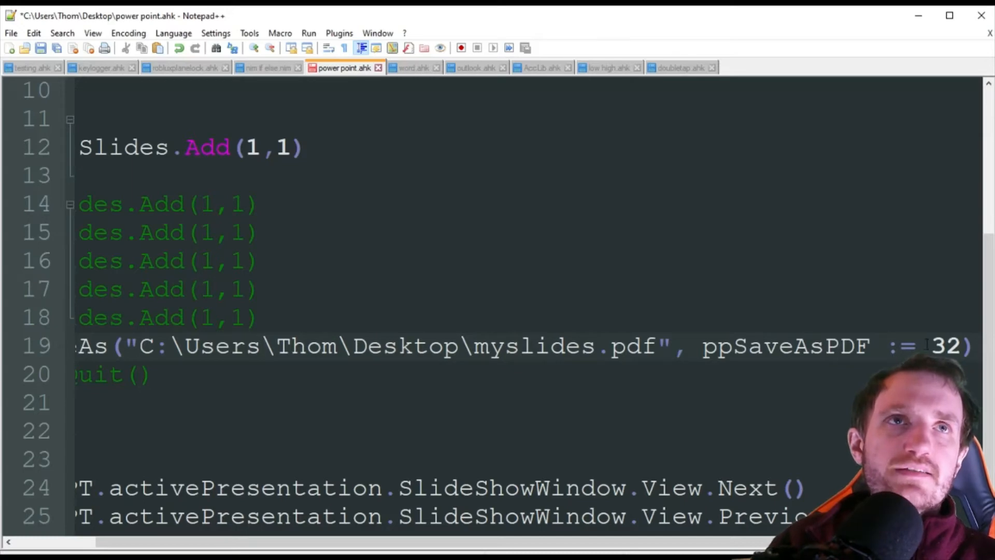
double_click(947, 346)
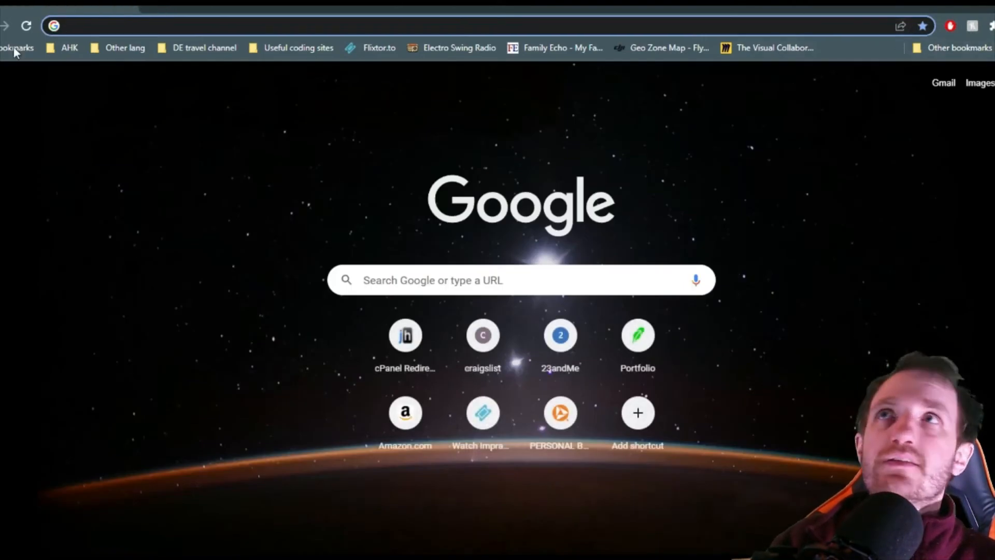
Step: Open the GitHub AHK-v2-script-converter page from Chrome's AHK bookmarks folder
left_click(69, 48)
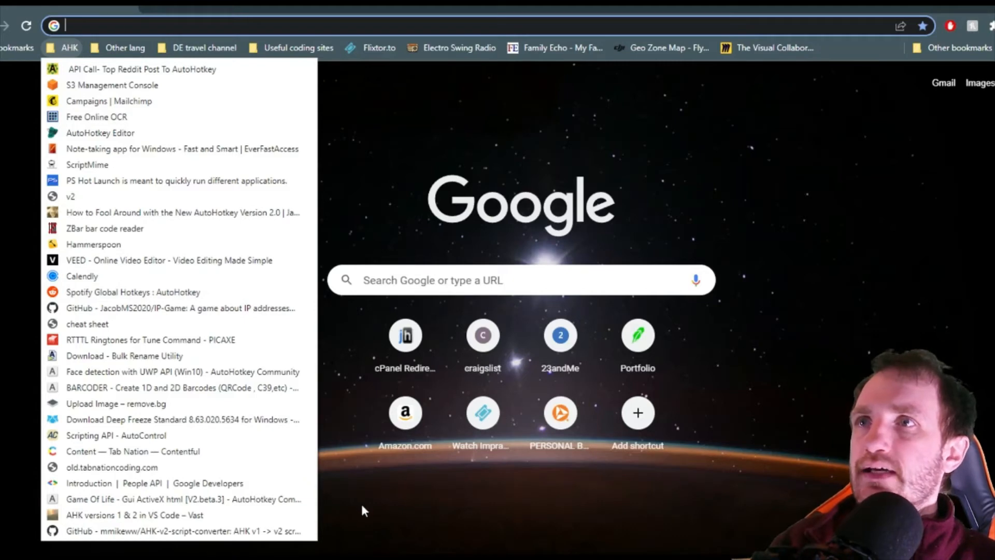
mouse_move(238, 531)
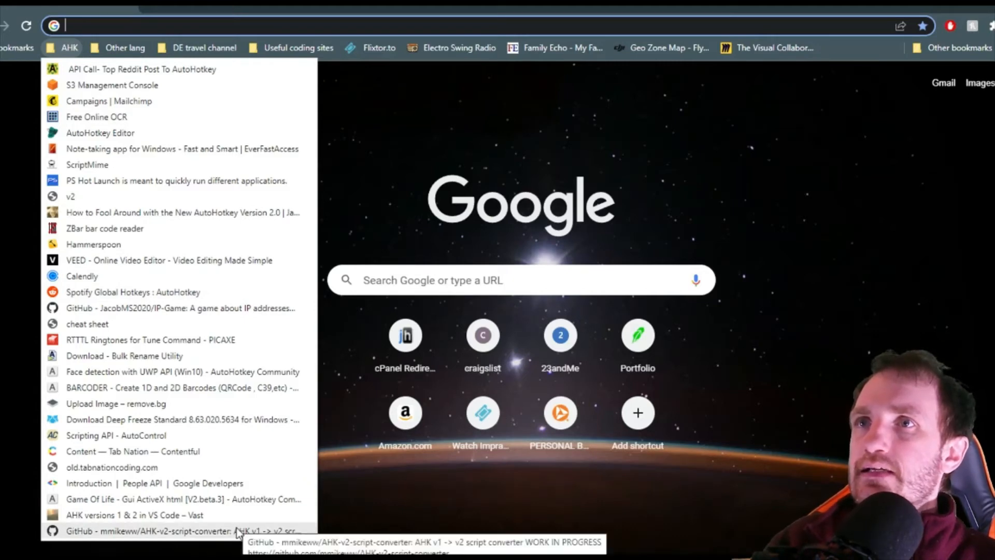
left_click(125, 47)
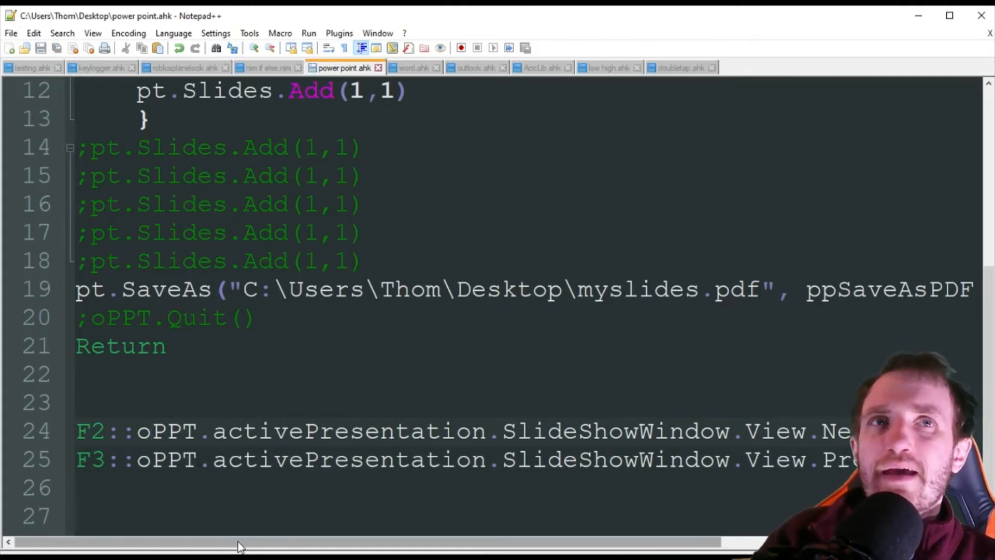
left_click(147, 431)
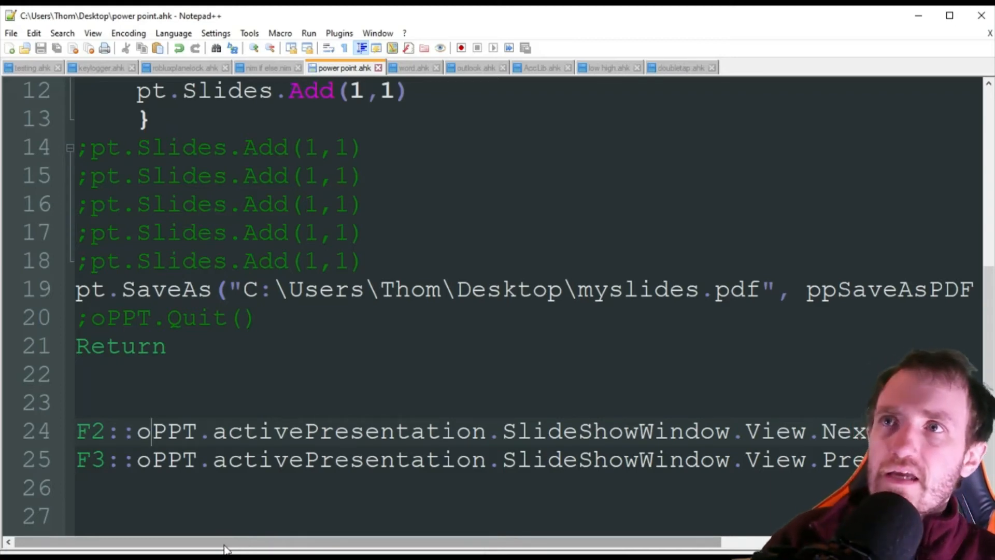
double_click(91, 431)
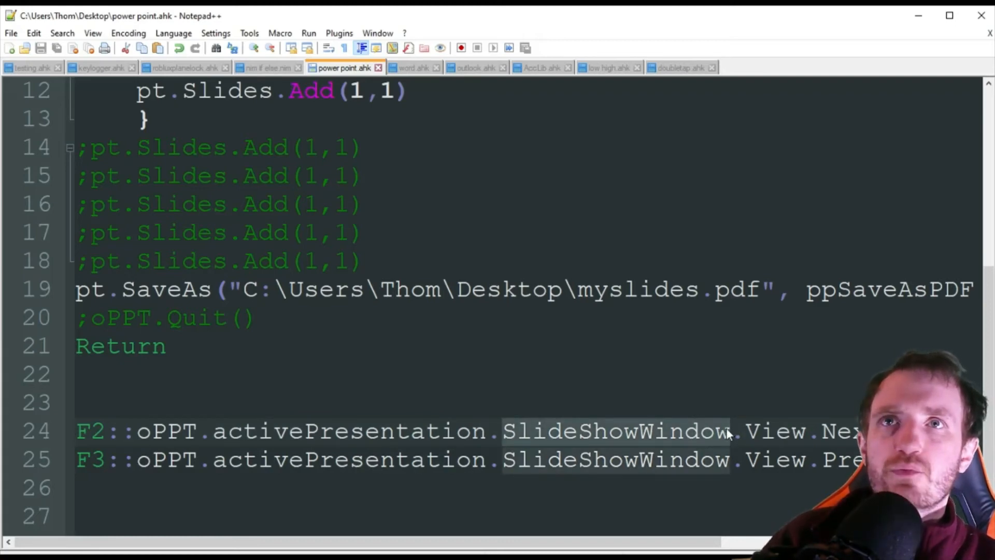
mouse_move(548, 438)
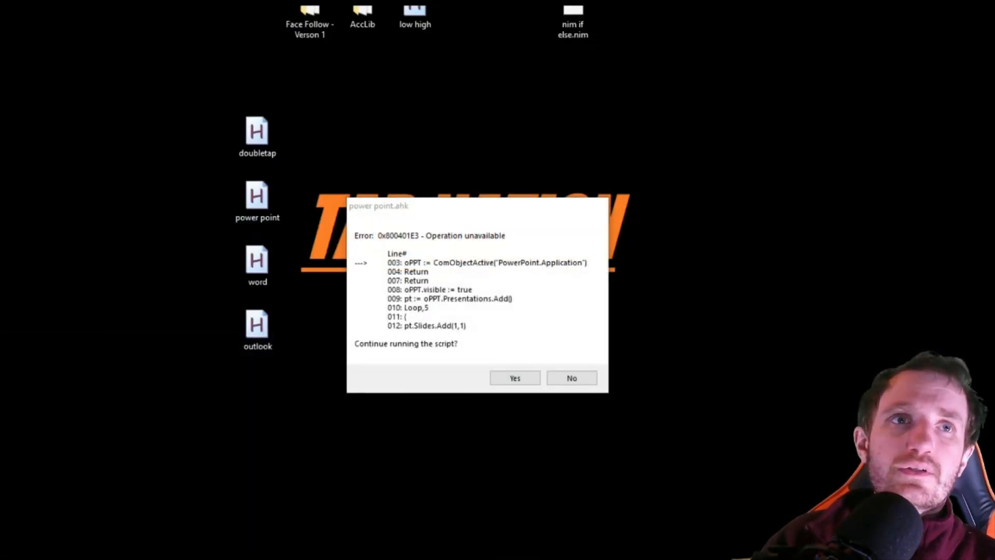
Step: Run power point.ahk from the desktop twice and dismiss the 'Operation unavailable' error
left_click(570, 378)
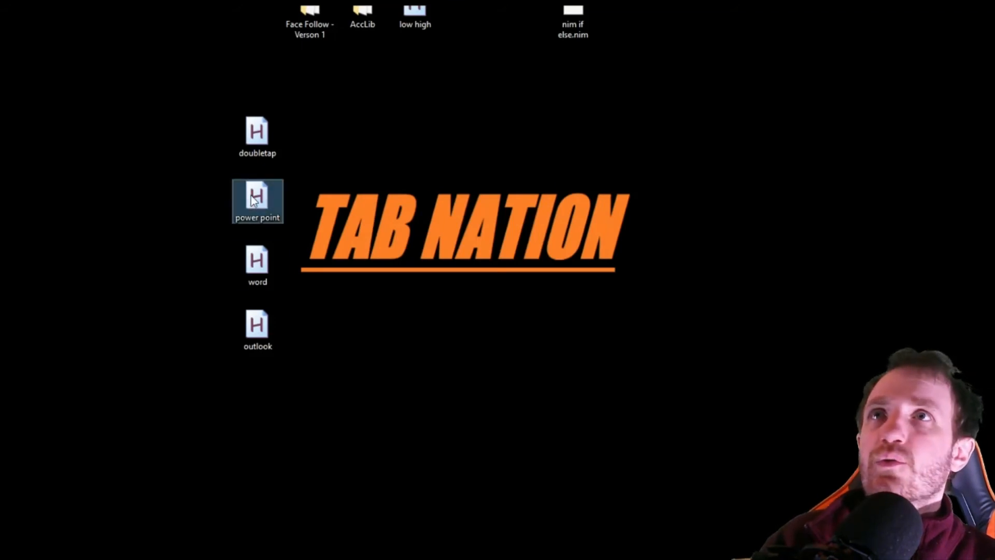
double_click(257, 201)
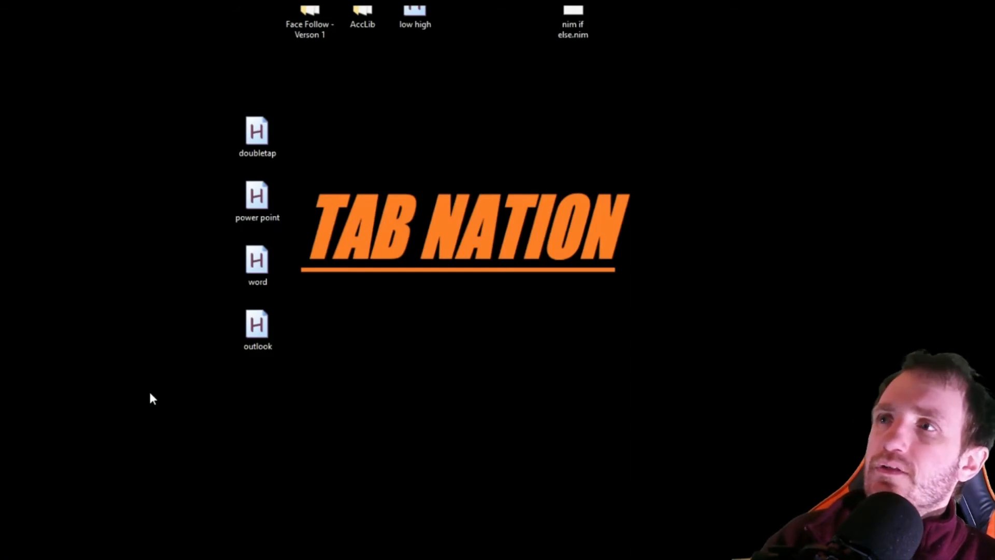
left_click(257, 202)
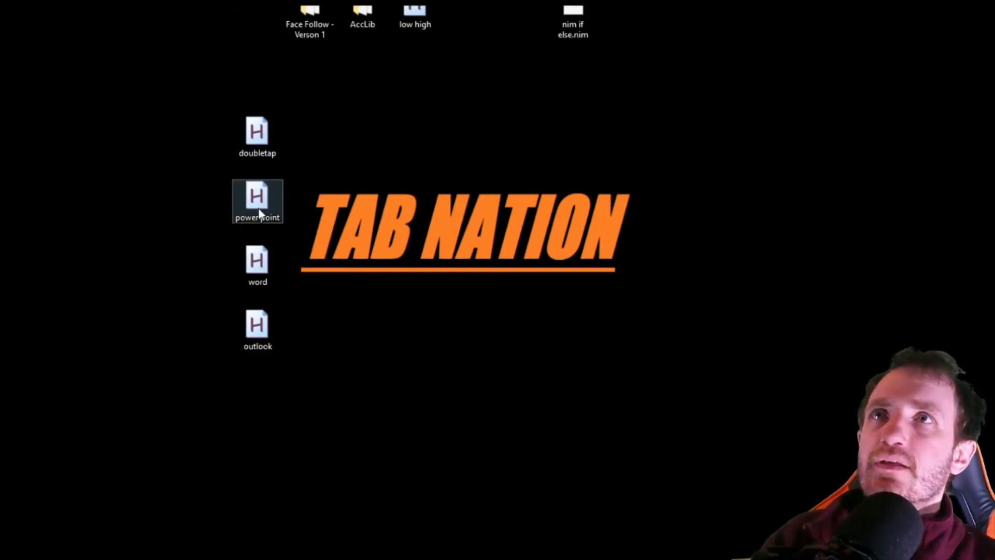
double_click(257, 197)
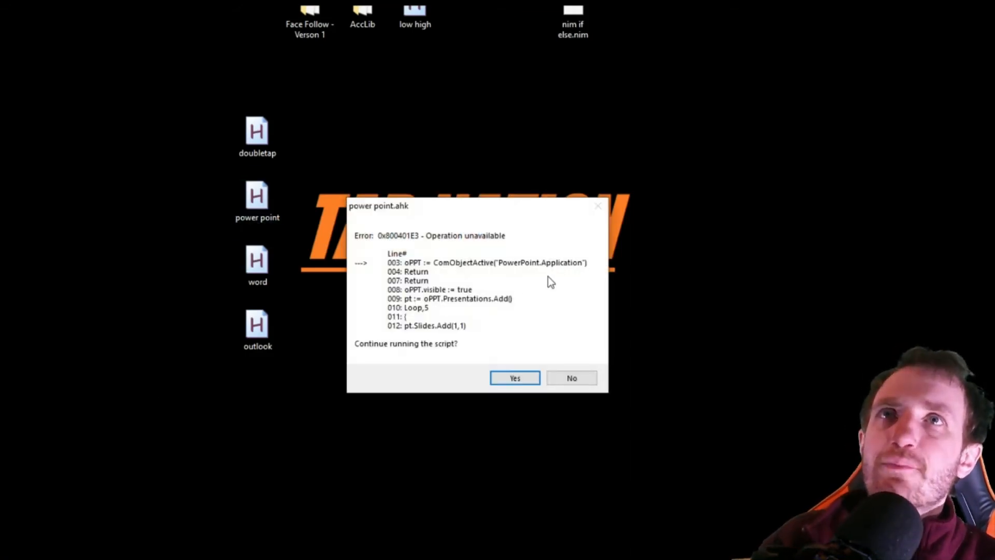
mouse_move(511, 269)
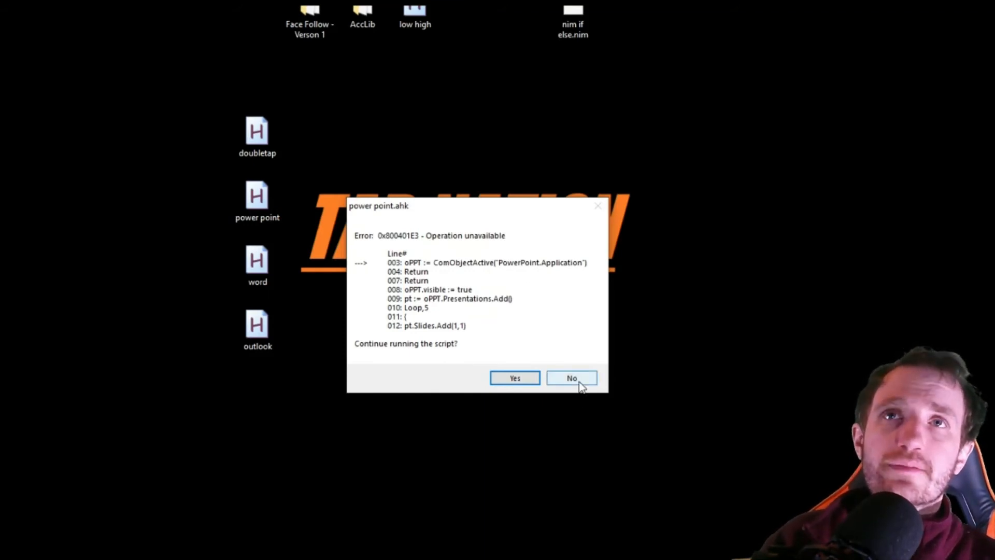
left_click(571, 378)
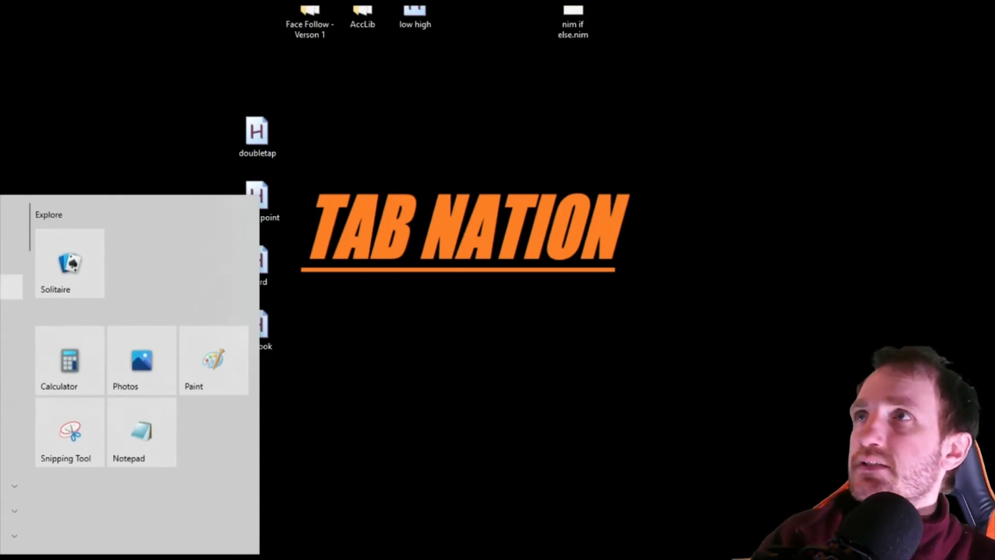
Step: Launch PowerPoint 2019 from the Start menu and wait through its splash screen
left_click(463, 317)
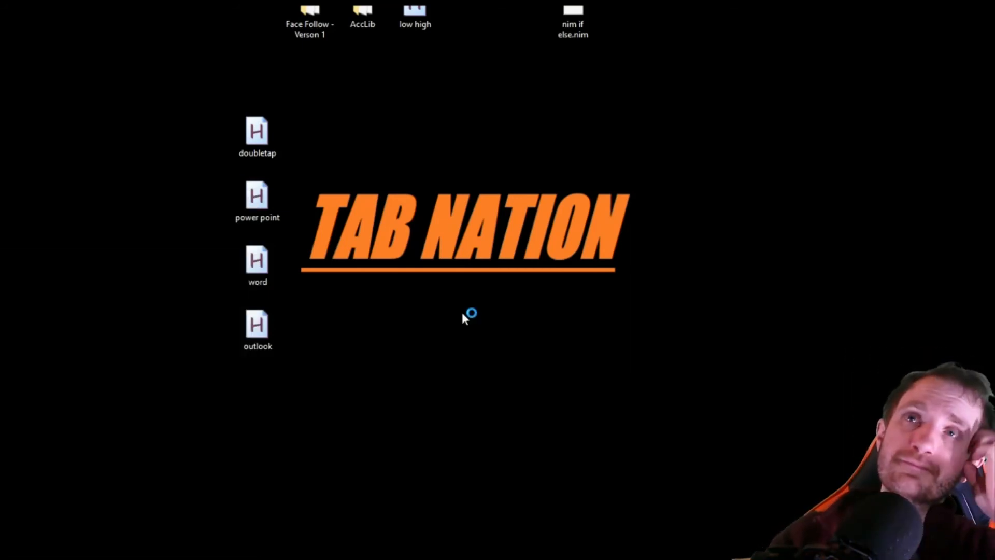
double_click(257, 197)
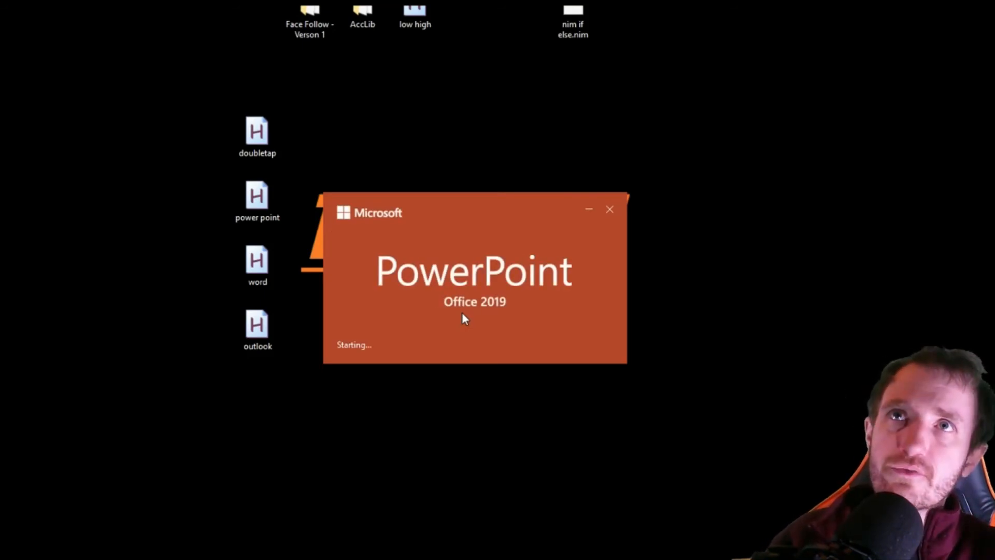
mouse_move(850, 327)
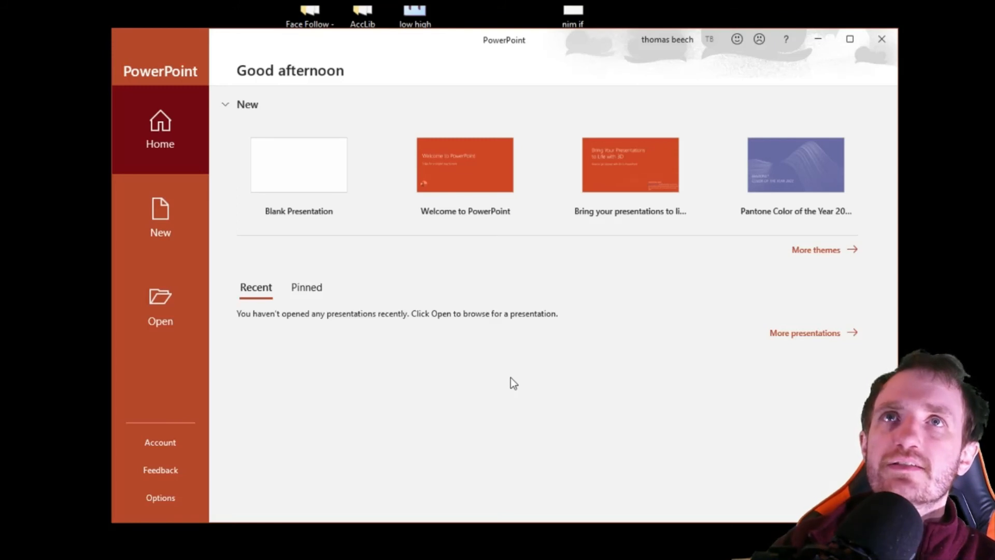
Step: Let the script build Presentation1 with five title slides, then select slide 2
left_click(298, 164)
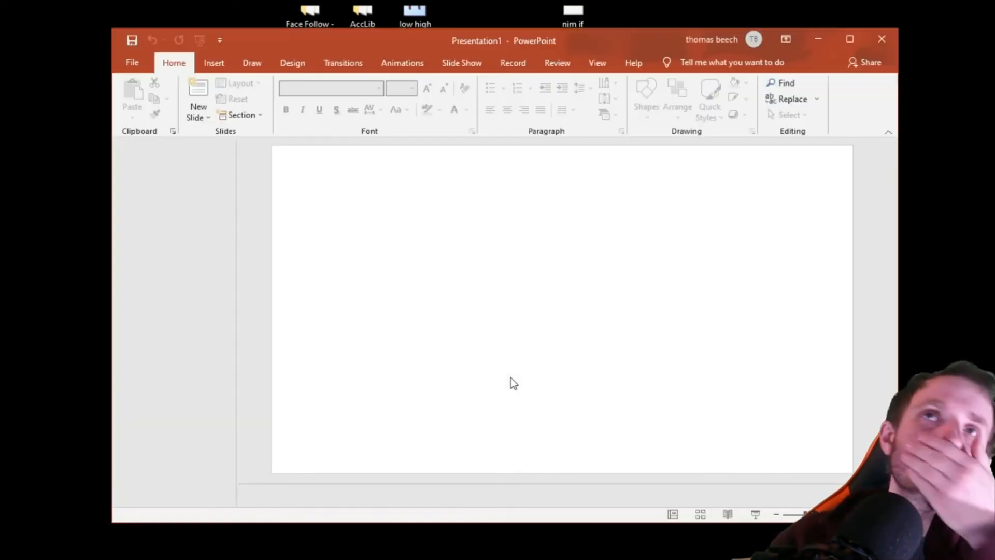
left_click(198, 99)
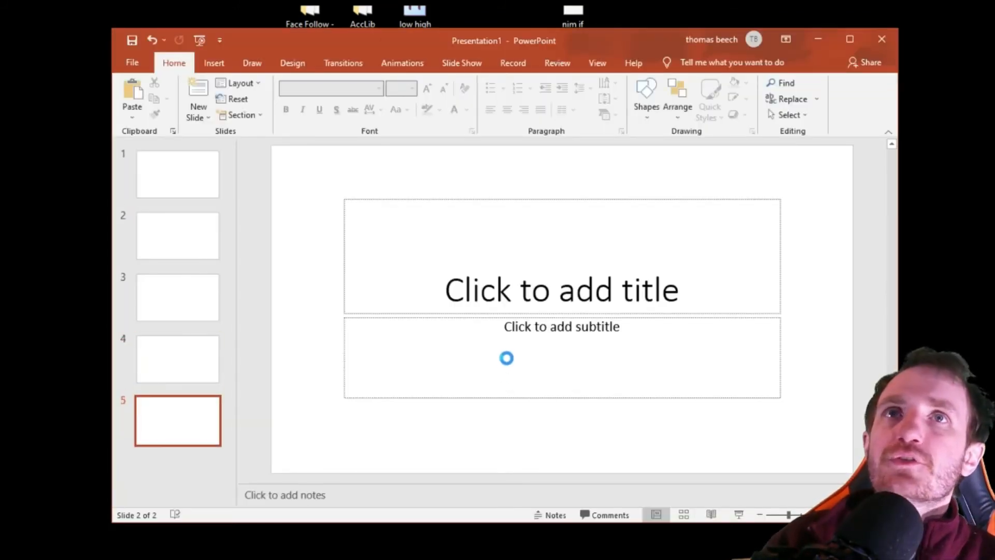
left_click(178, 235)
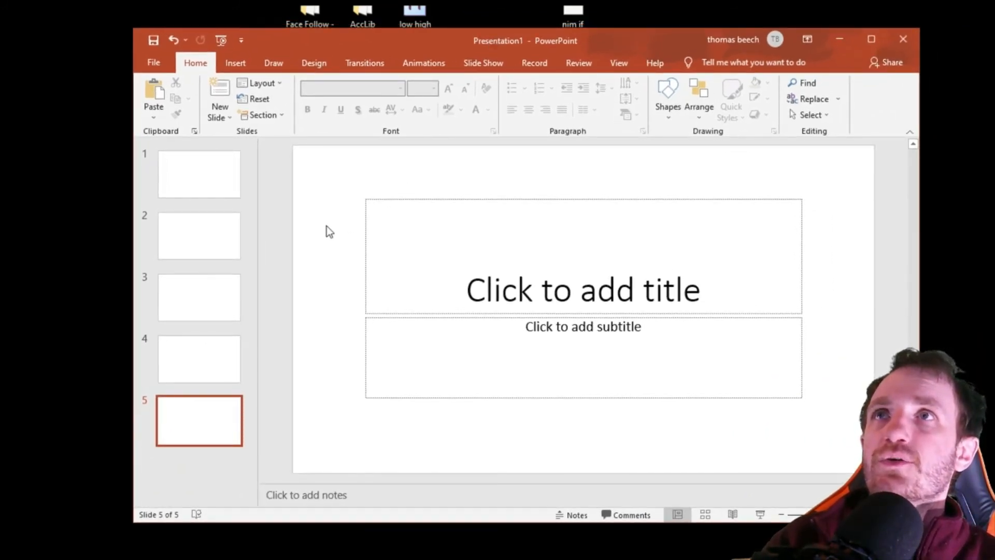
left_click(198, 236)
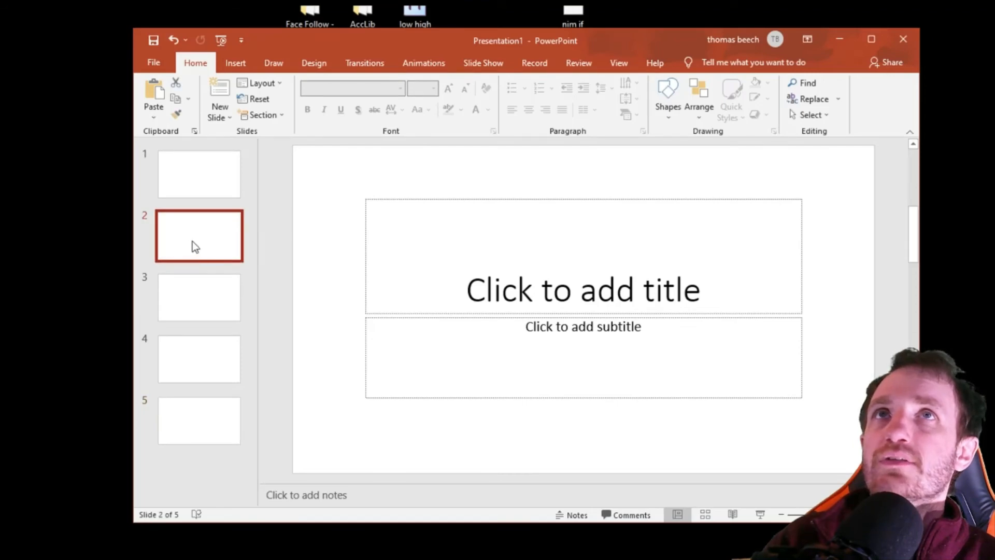
left_click(484, 62)
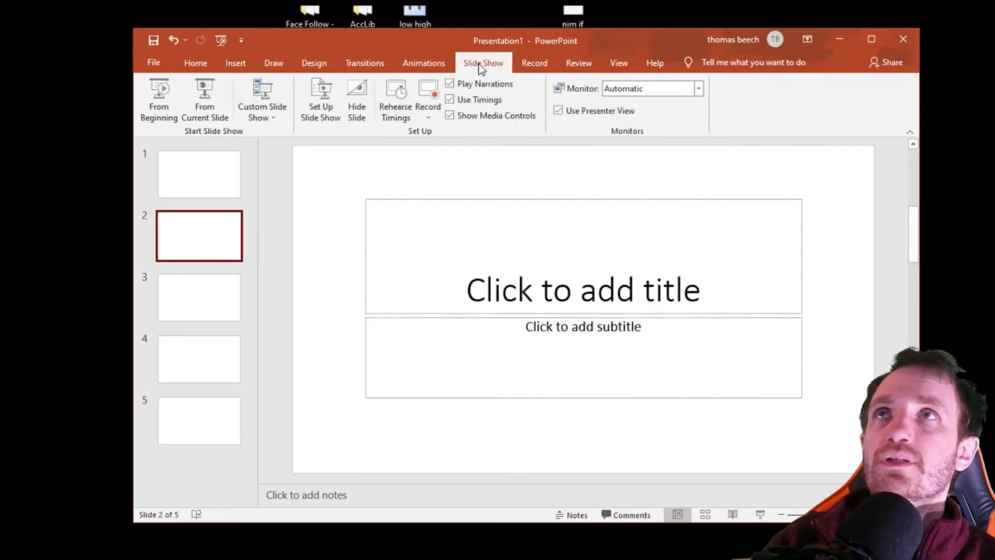
mouse_move(204, 100)
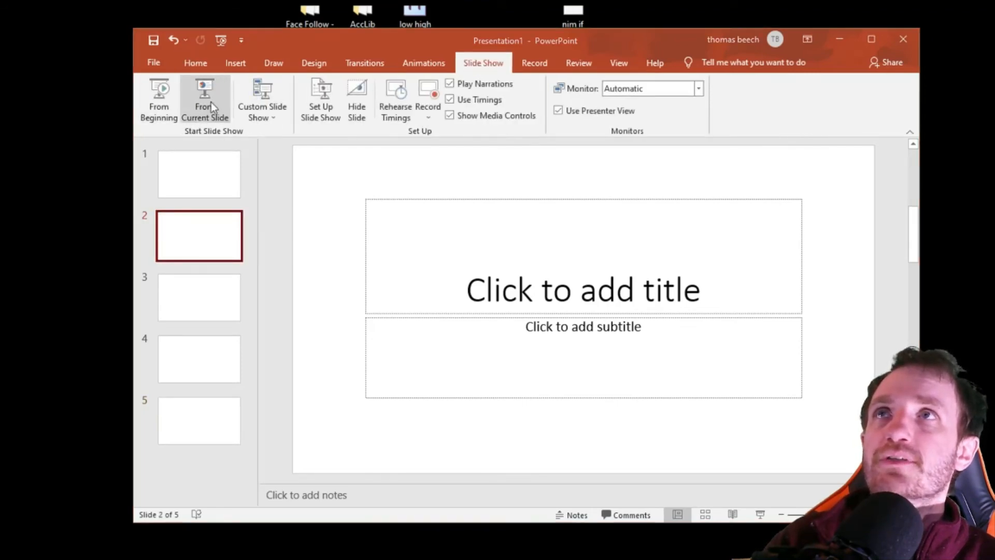
Step: Start the slide show from the current slide, slide 2
left_click(205, 98)
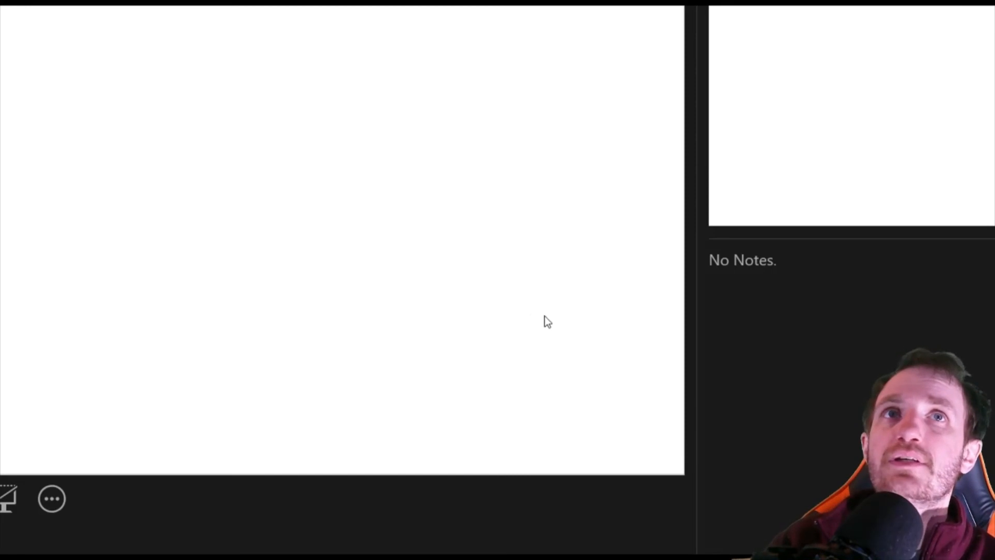
mouse_move(453, 393)
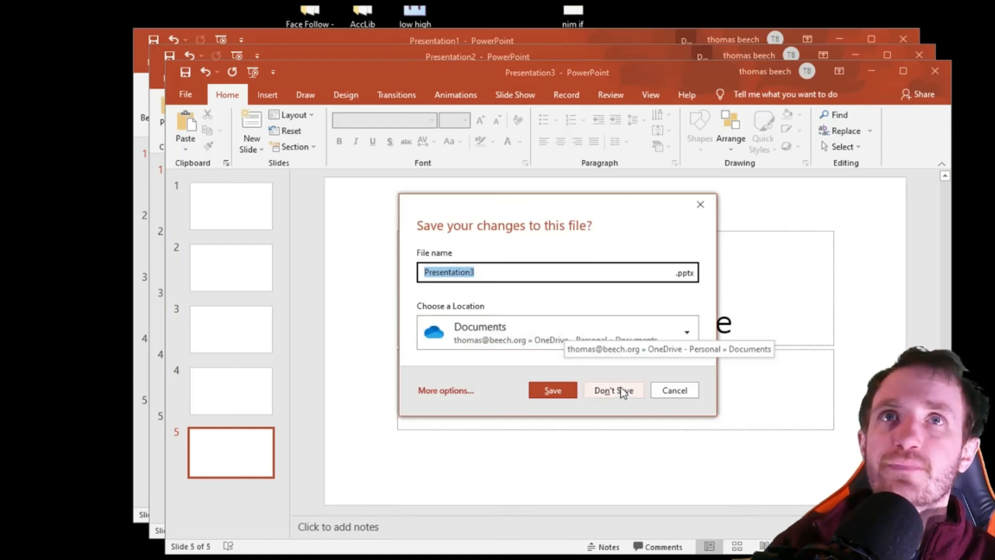
Step: Close Presentation3 and Presentation2 unsaved, then title slides with their numbers through slide 5
left_click(613, 389)
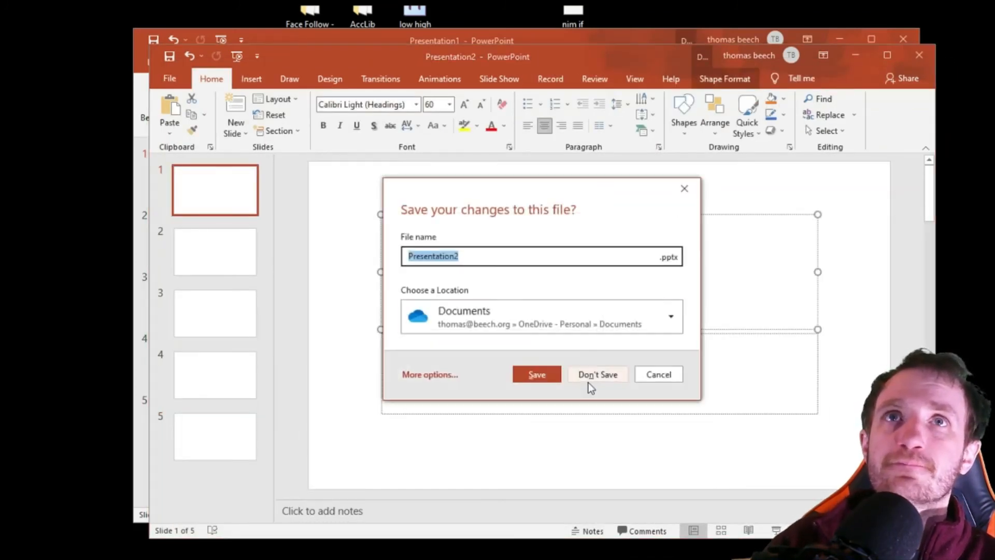
left_click(597, 374)
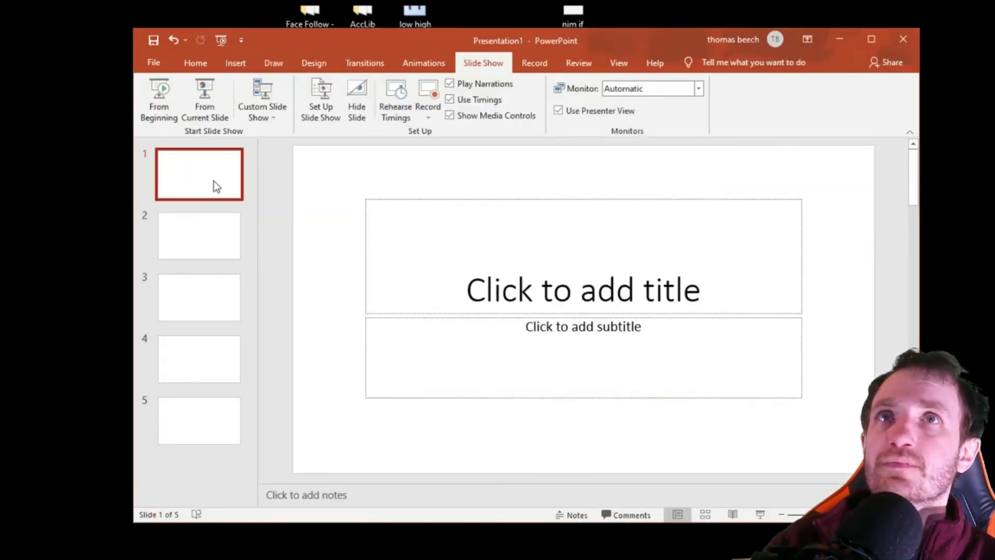
type("2")
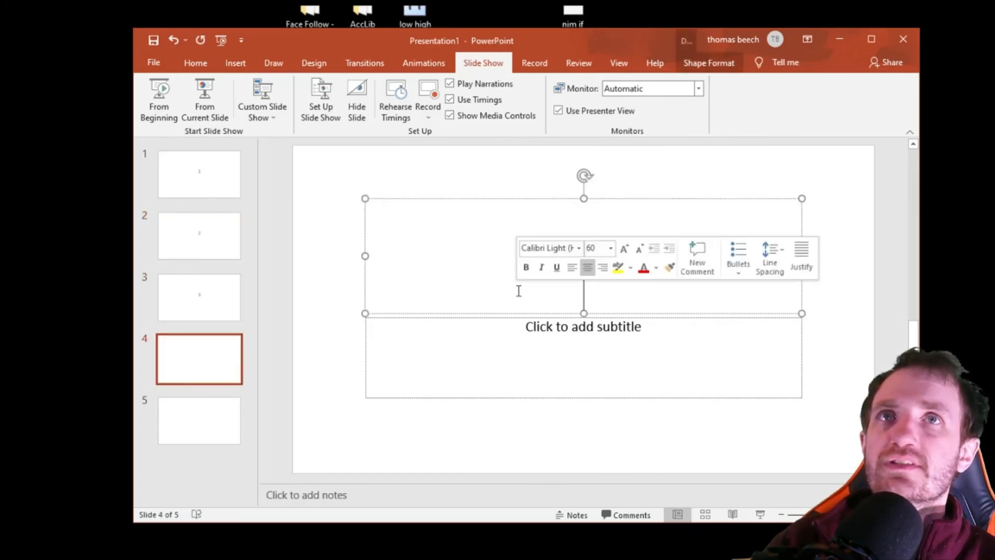
left_click(199, 419)
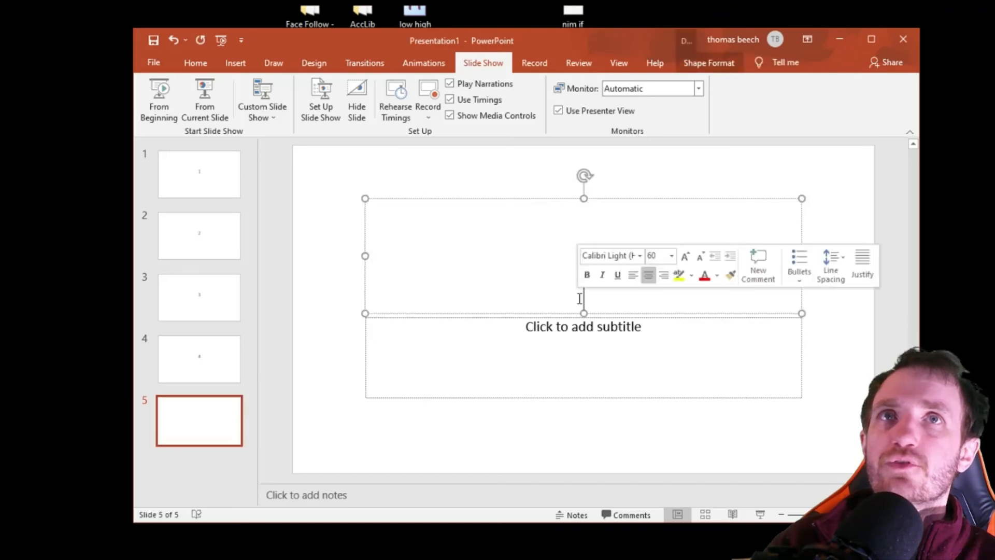
left_click(198, 297)
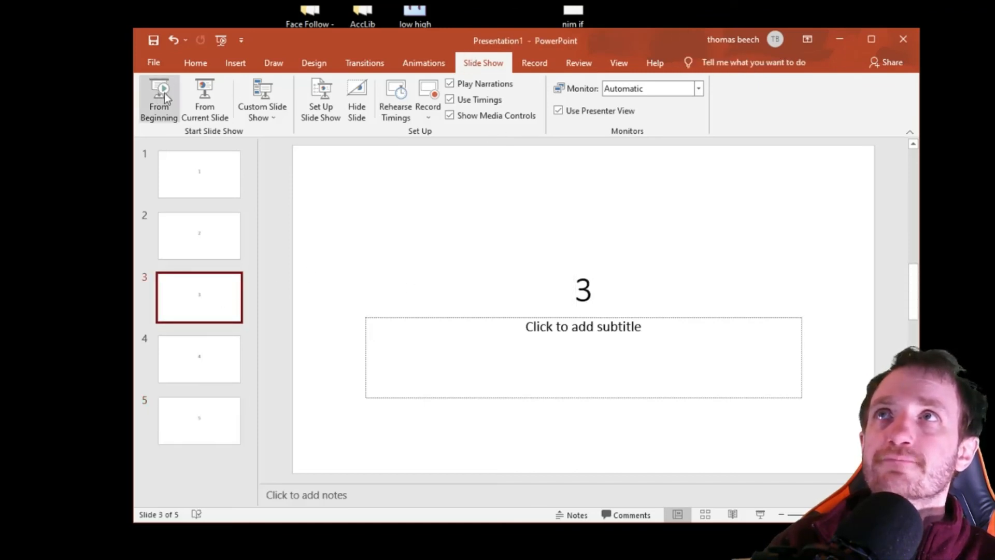
Step: Present the deck from slide 1, then scroll the script to the PDF save and F2/F3 hotkeys
left_click(159, 99)
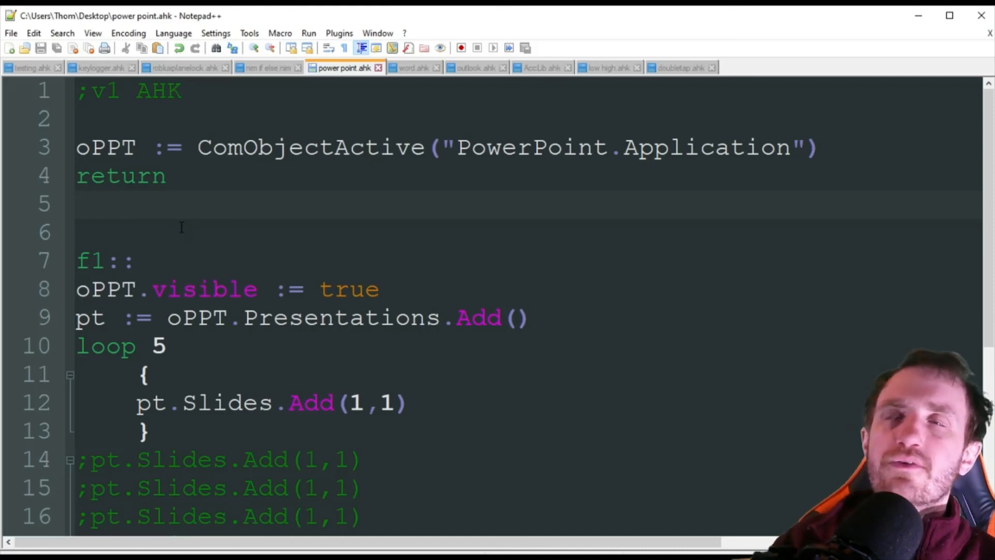
scroll("down", 3)
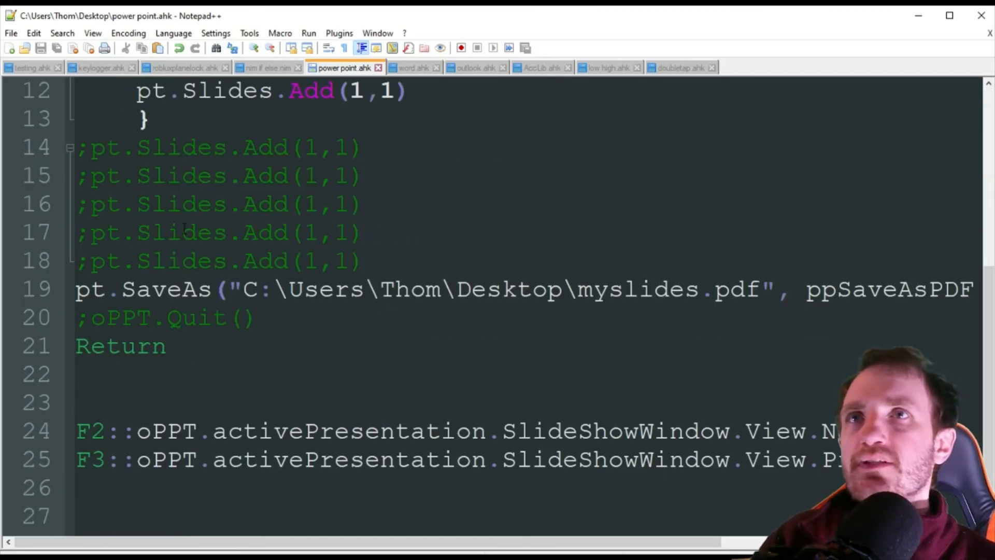